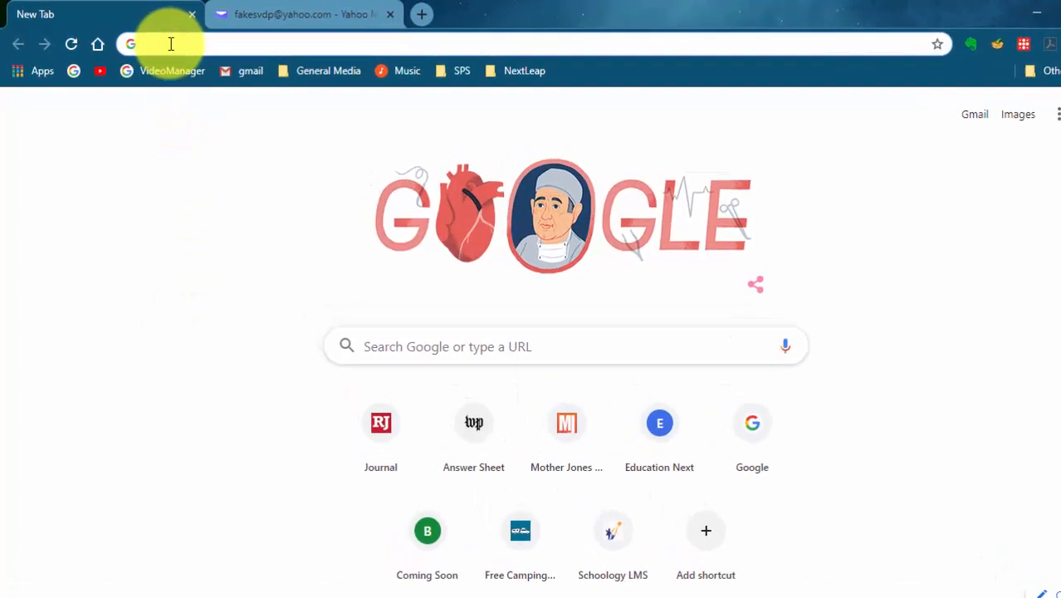
Go to seattle.confdb.org/confdb in a new Chrome tab.
text(s)
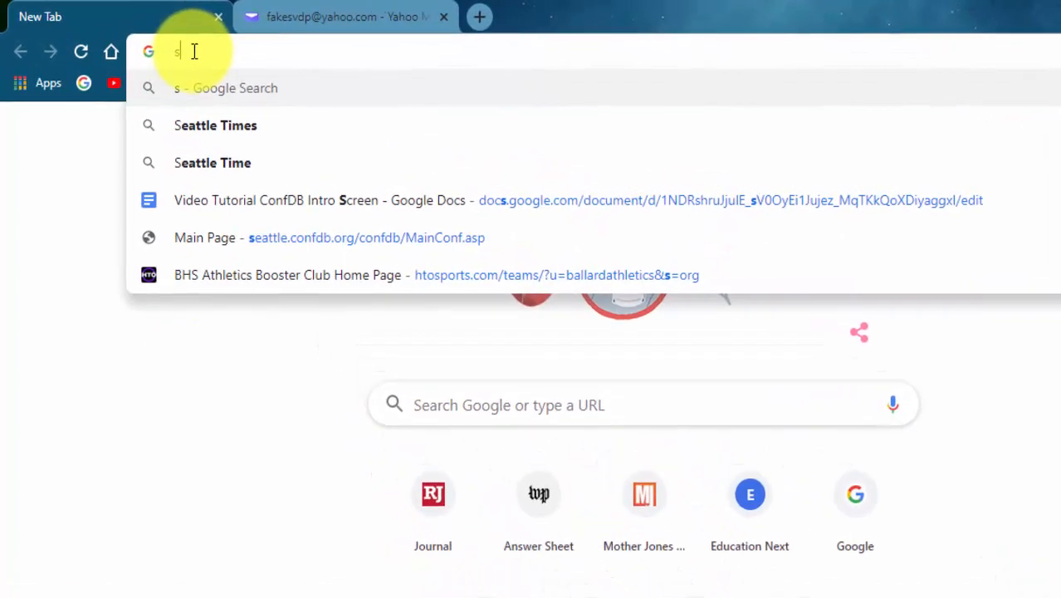
text(eattle.)
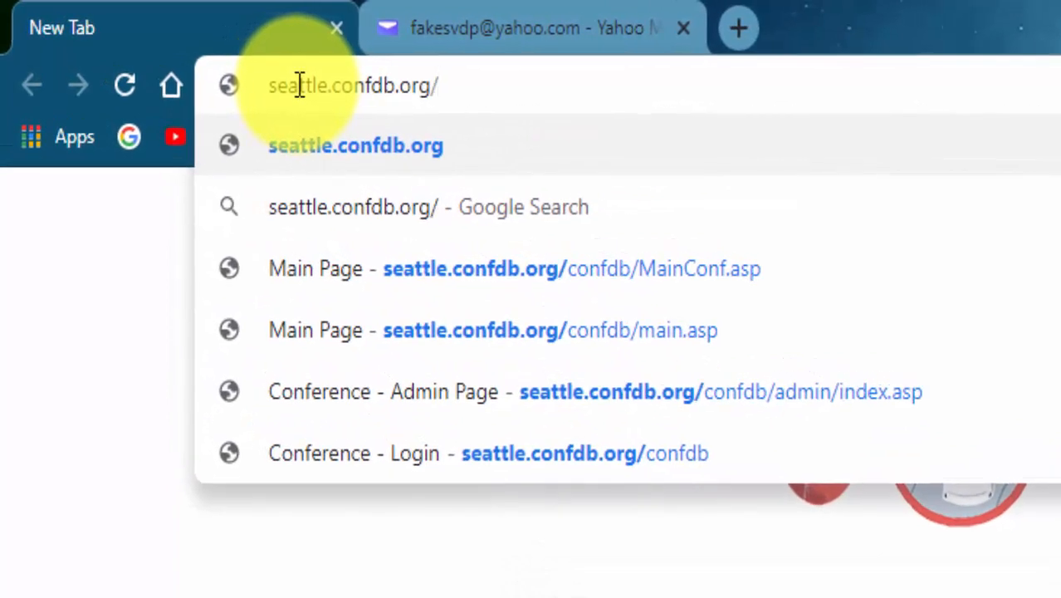
text(conf)
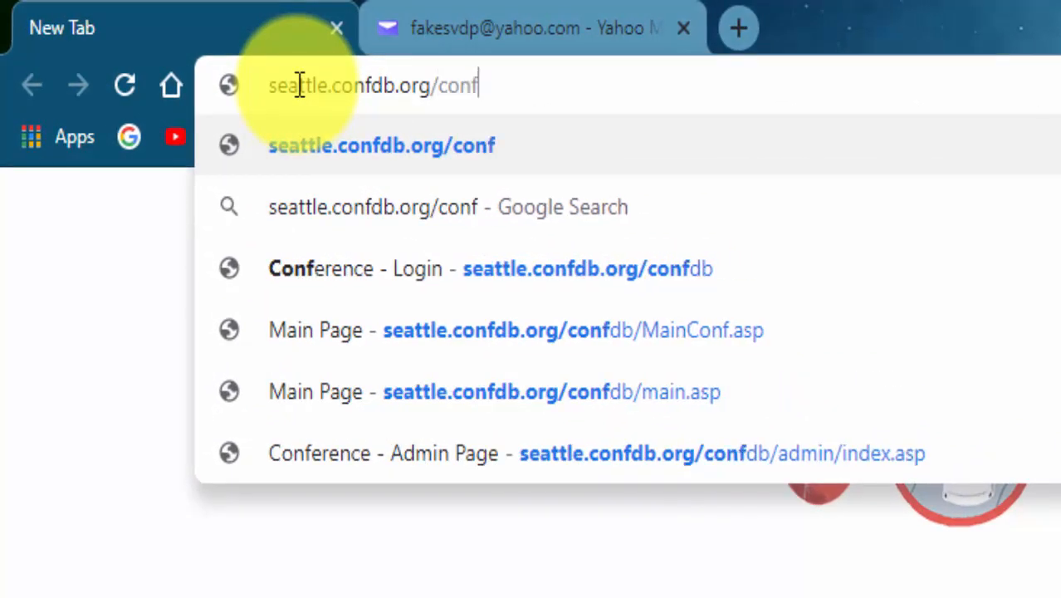
text(db/)
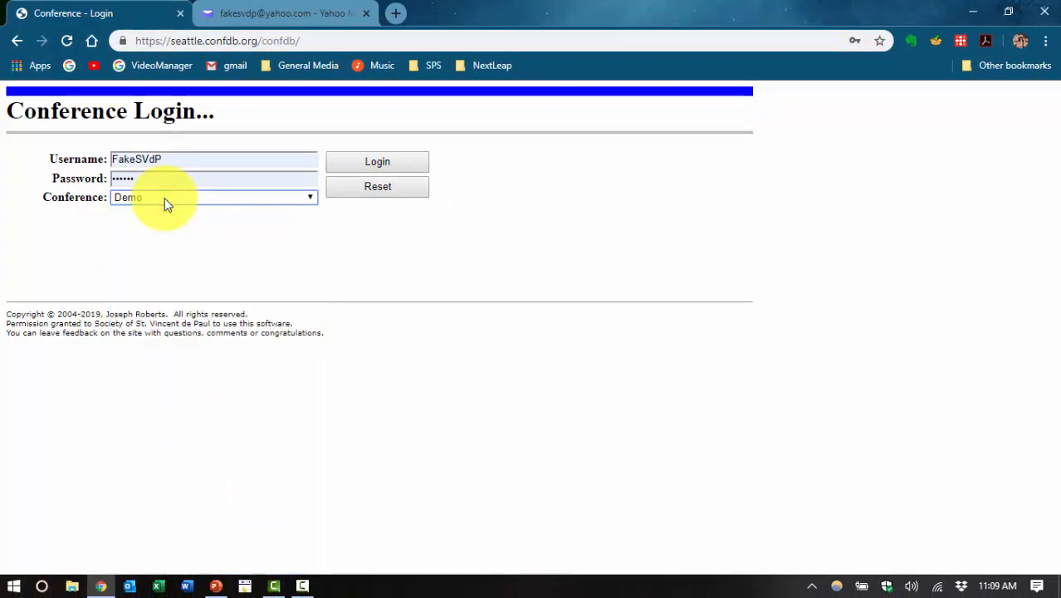
mouse_move(377, 161)
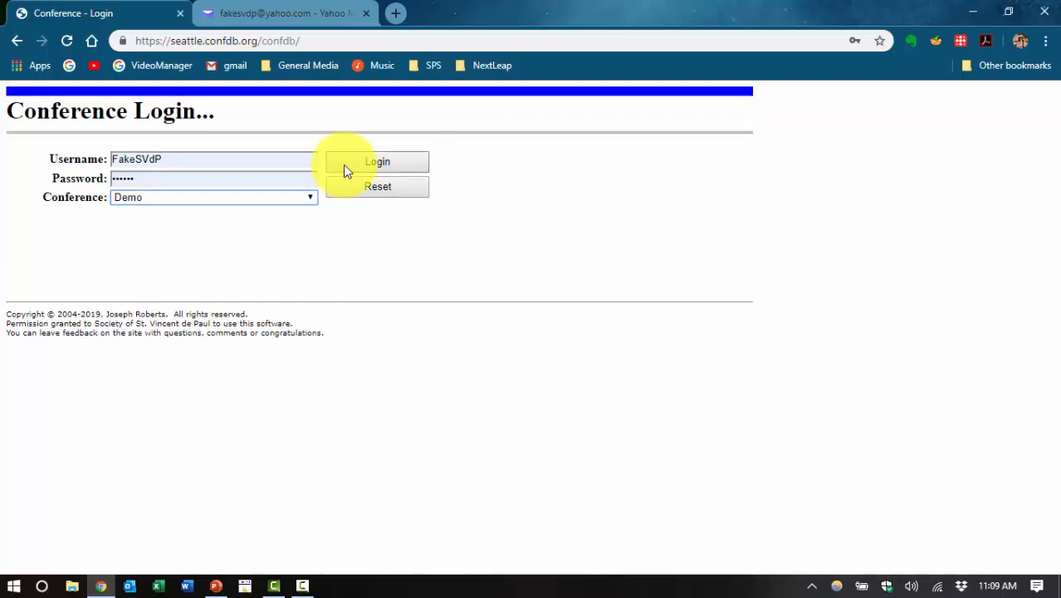
Log in to the Demo conference with the entered username and password.
click(377, 161)
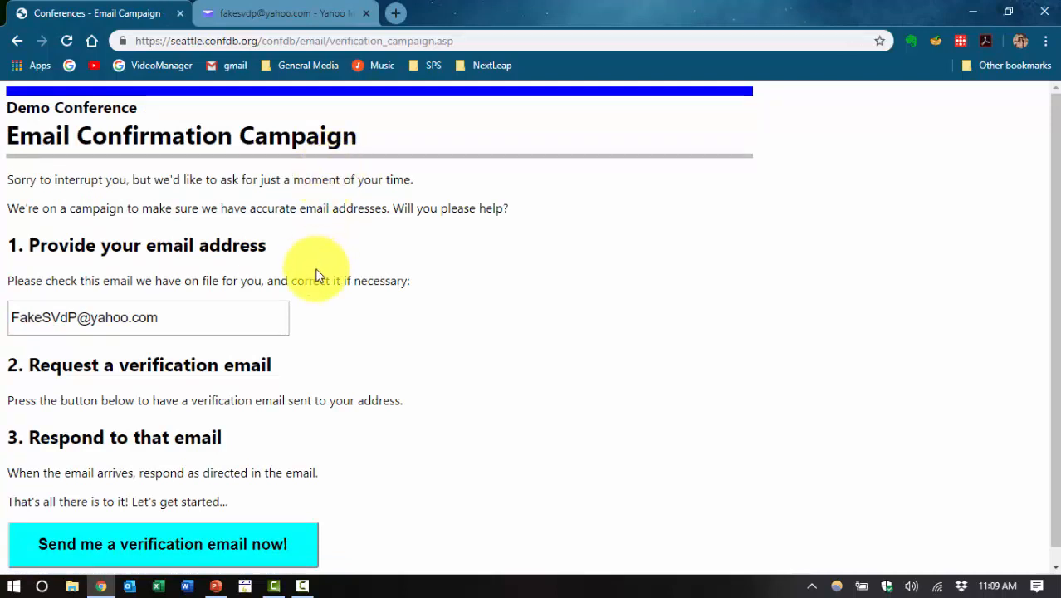
mouse_move(145, 145)
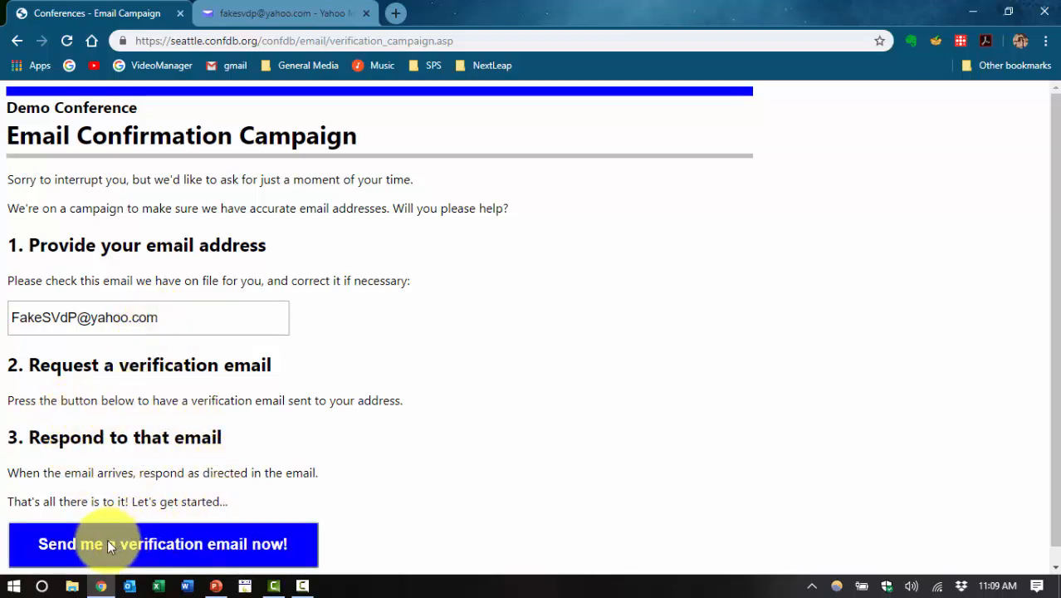
Request a verification email to the on-file address, then continue to the Demo Conference Main Page.
click(162, 544)
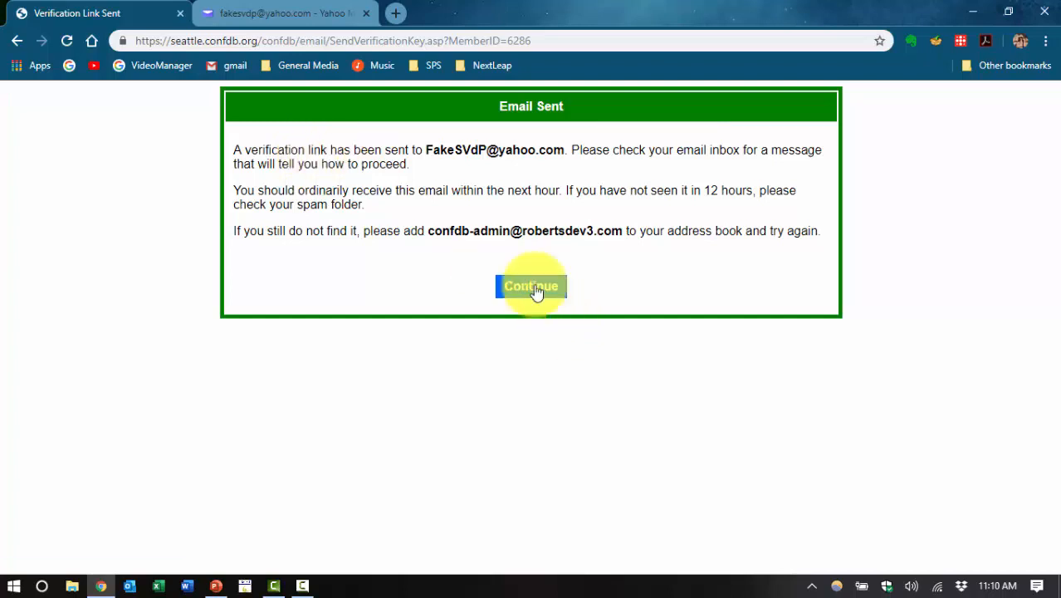
mouse_move(532, 285)
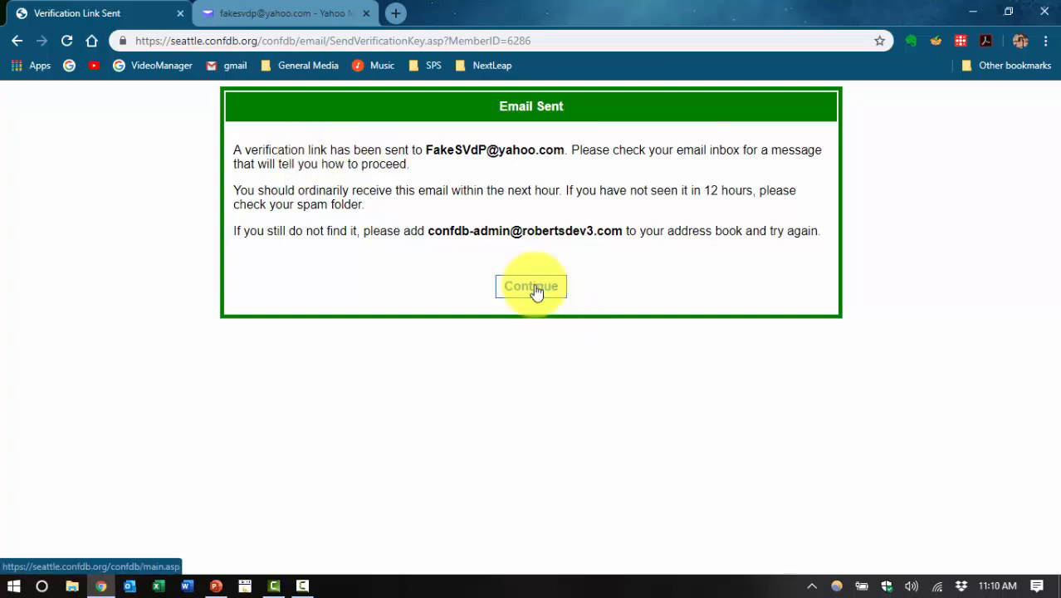
click(530, 286)
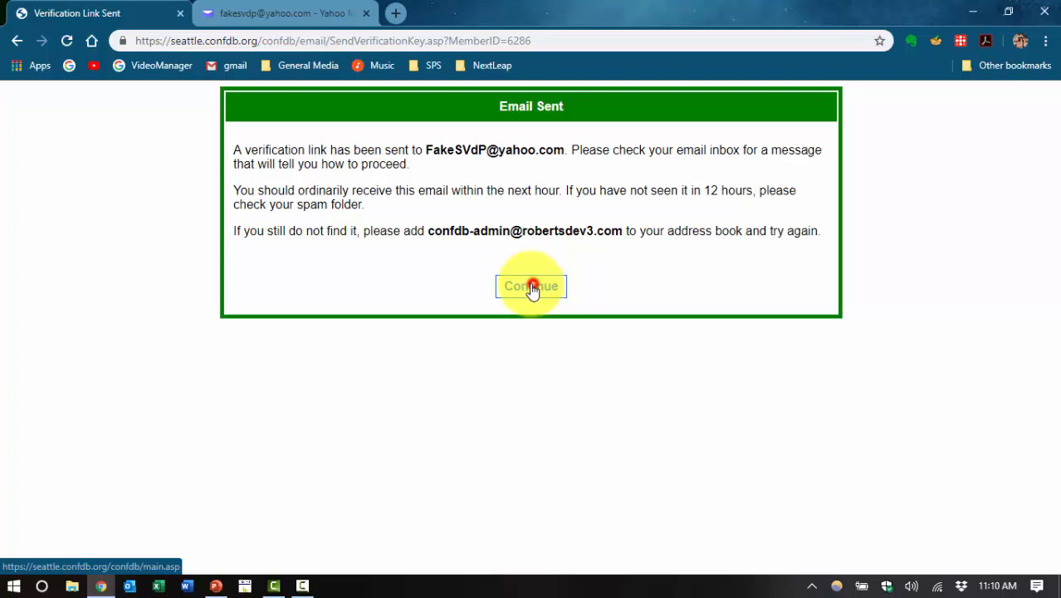
click(530, 285)
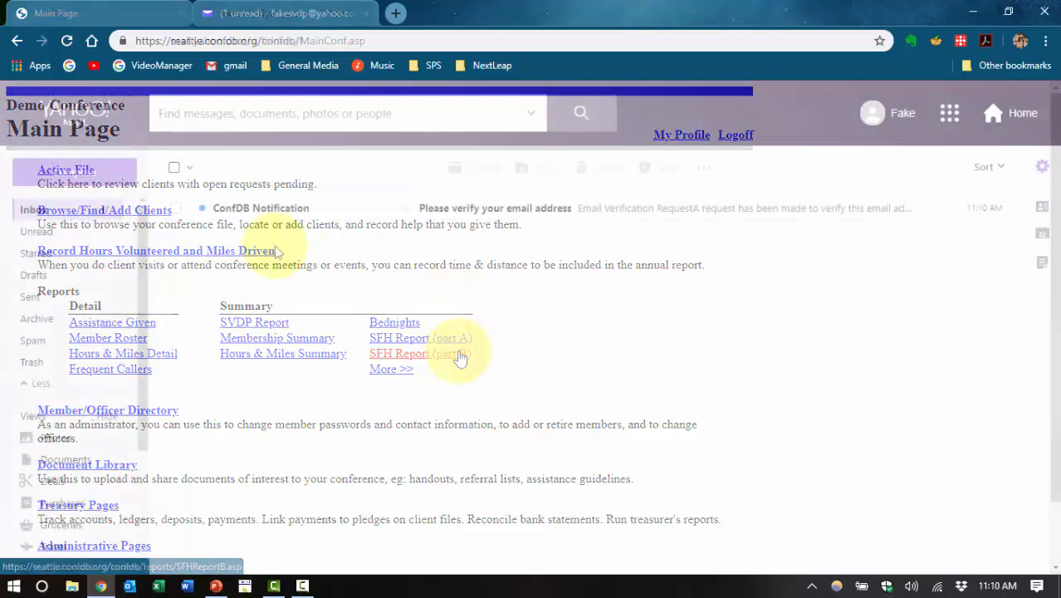
Open 'Please verify your email address', follow its link, and close the success notice.
click(285, 14)
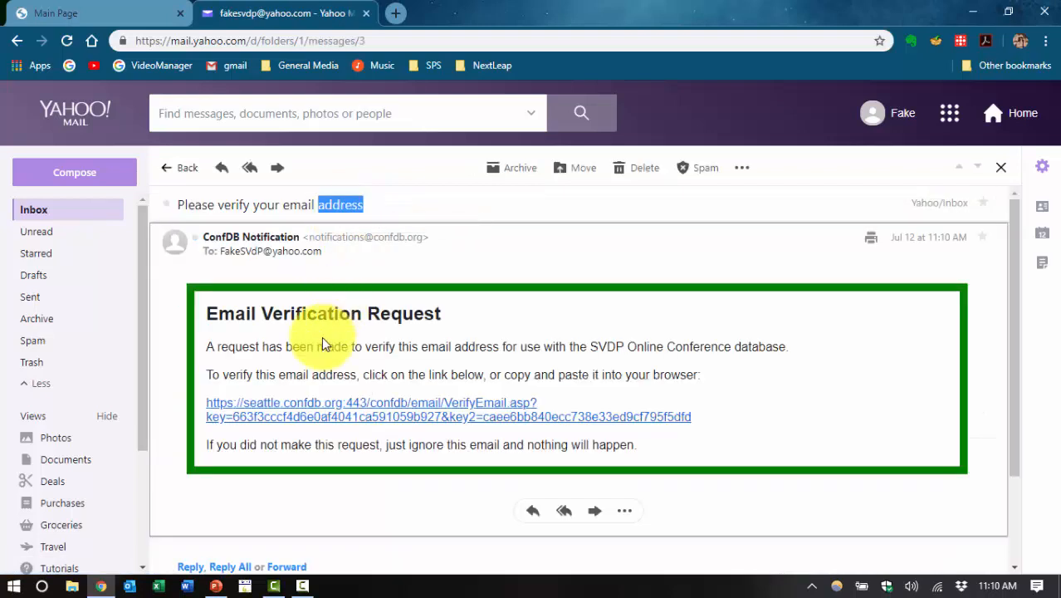
mouse_move(255, 413)
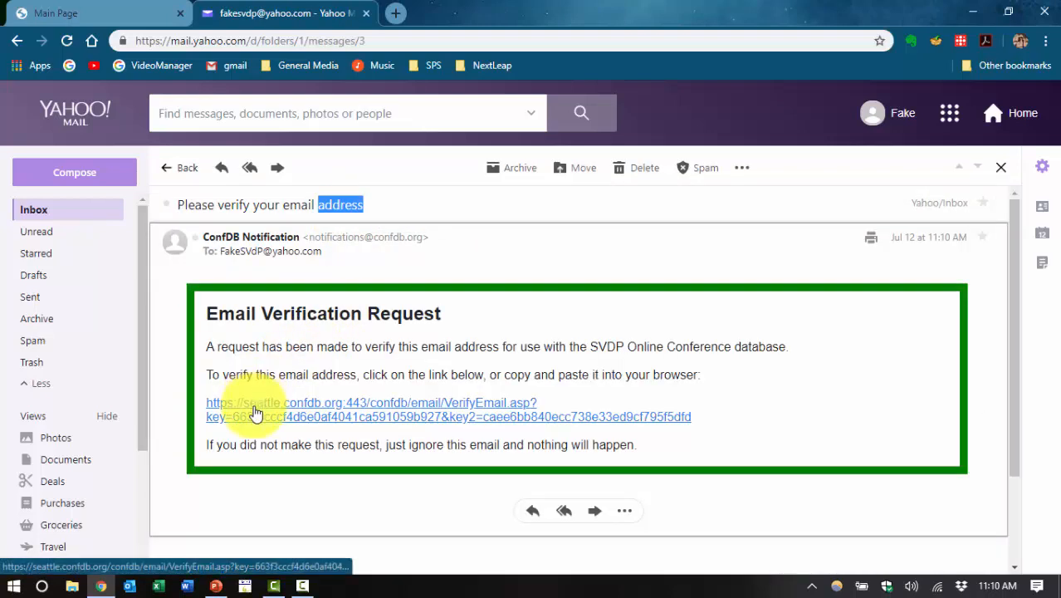
click(256, 409)
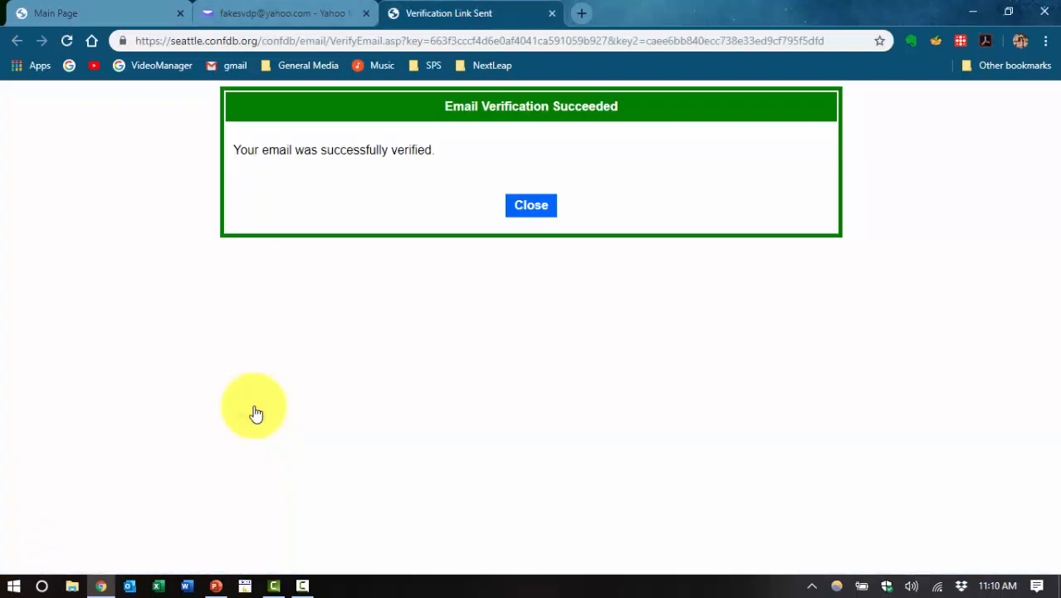
mouse_move(333, 267)
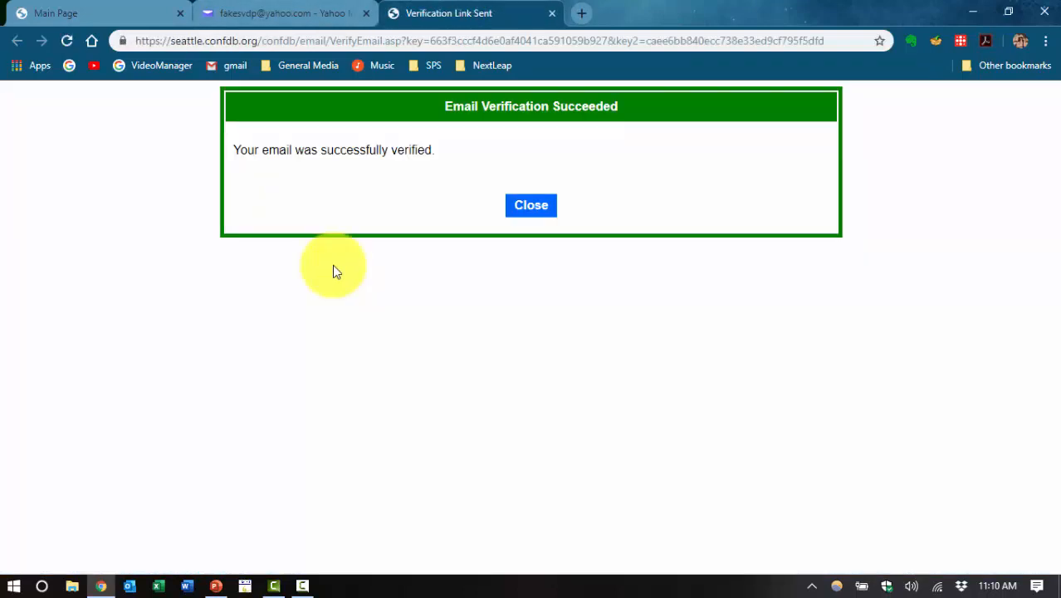
mouse_move(307, 162)
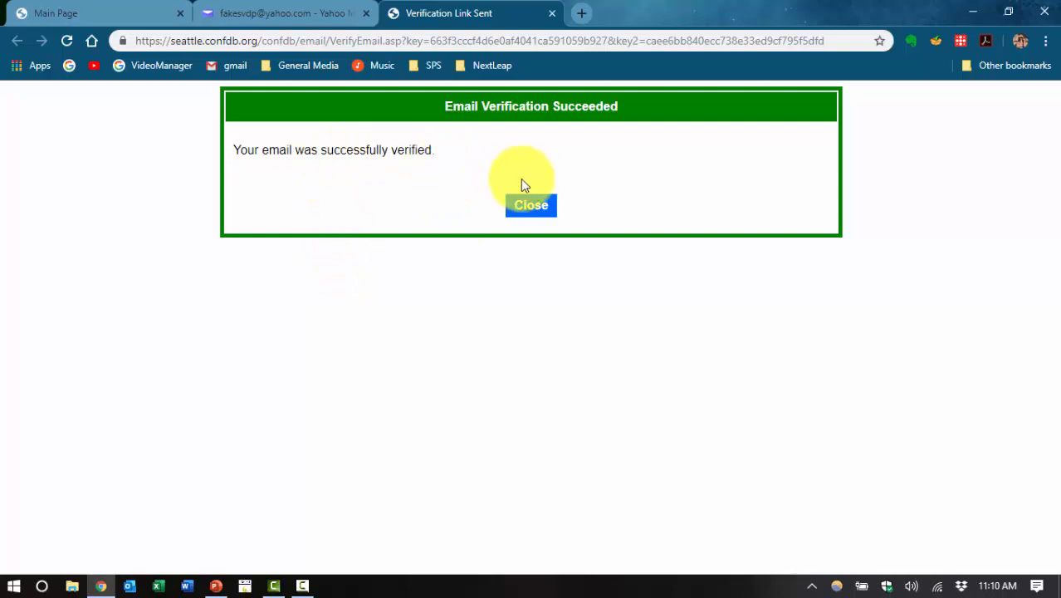
click(531, 205)
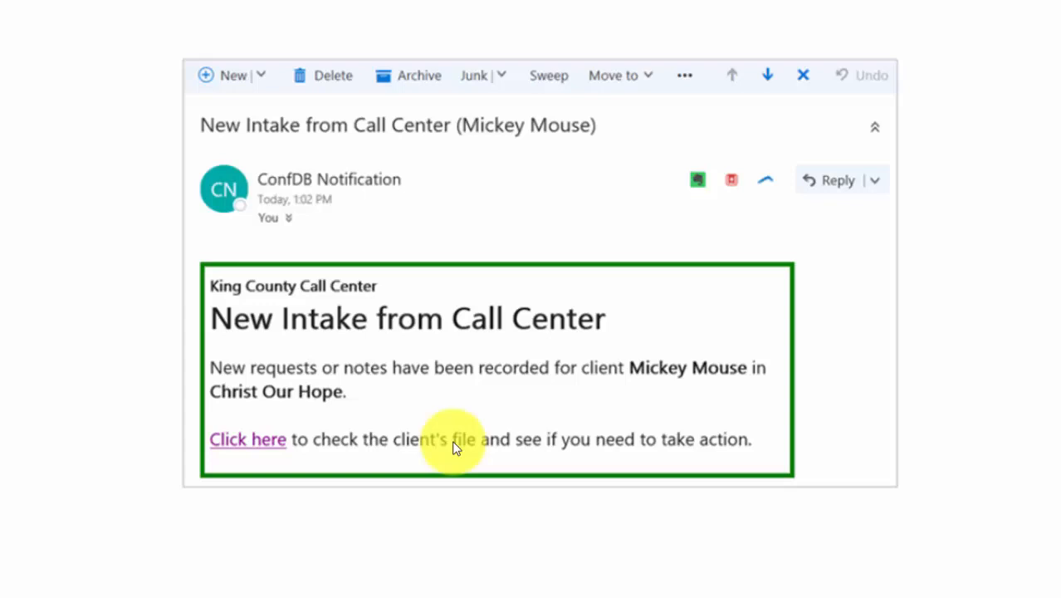
mouse_move(507, 253)
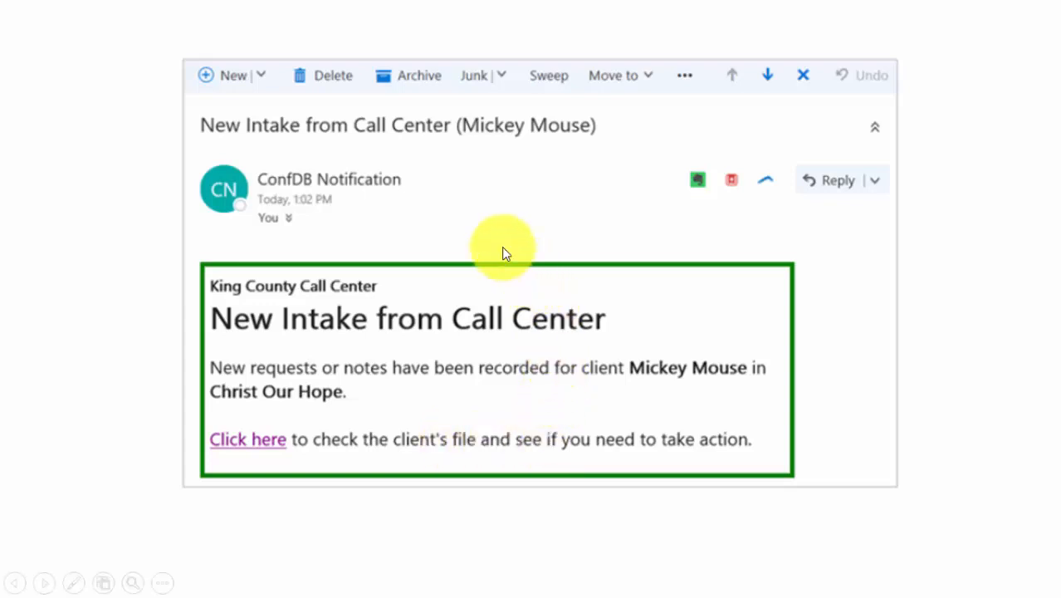
mouse_move(502, 249)
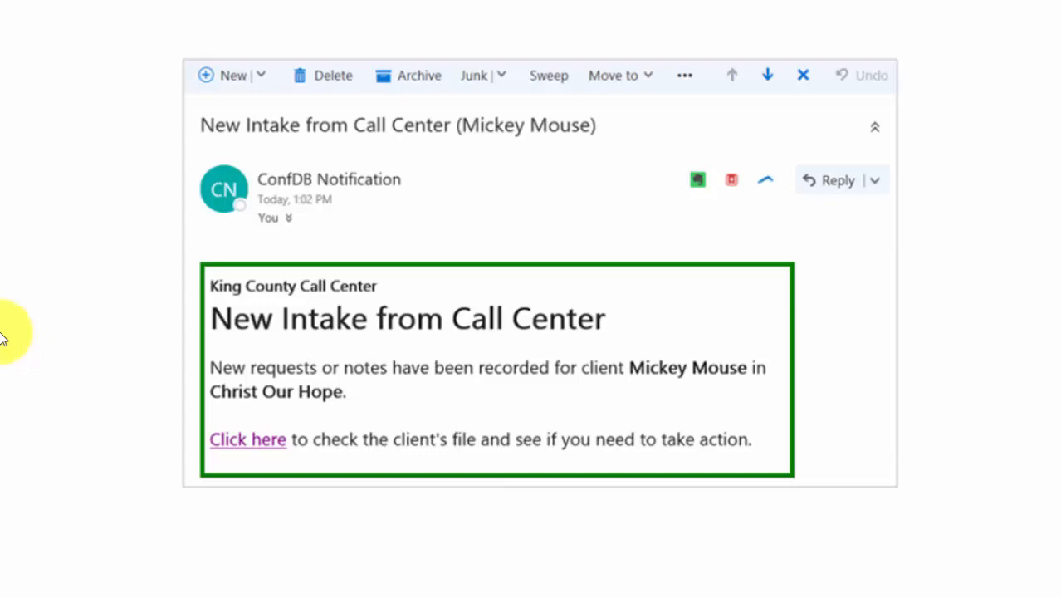
mouse_move(293, 262)
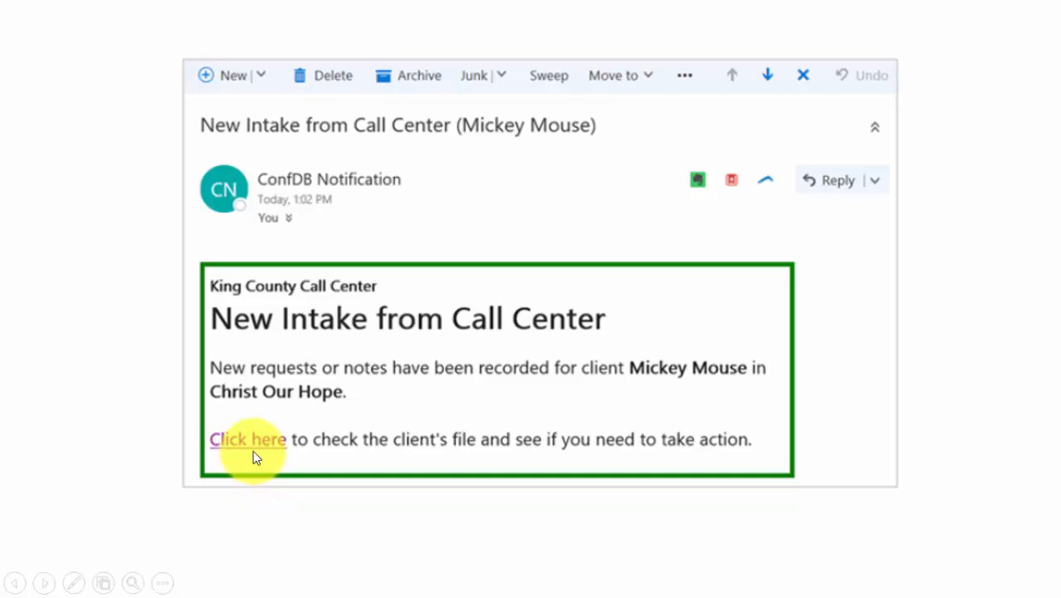
Follow the 'Click here' link in the 'New Intake from Call Center' email.
click(248, 439)
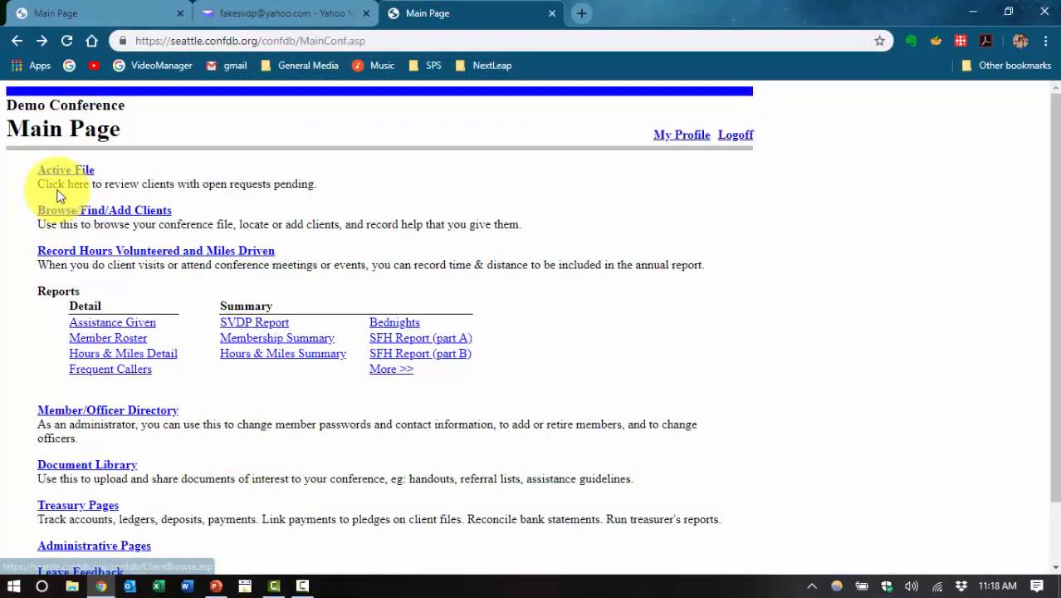
mouse_move(66, 170)
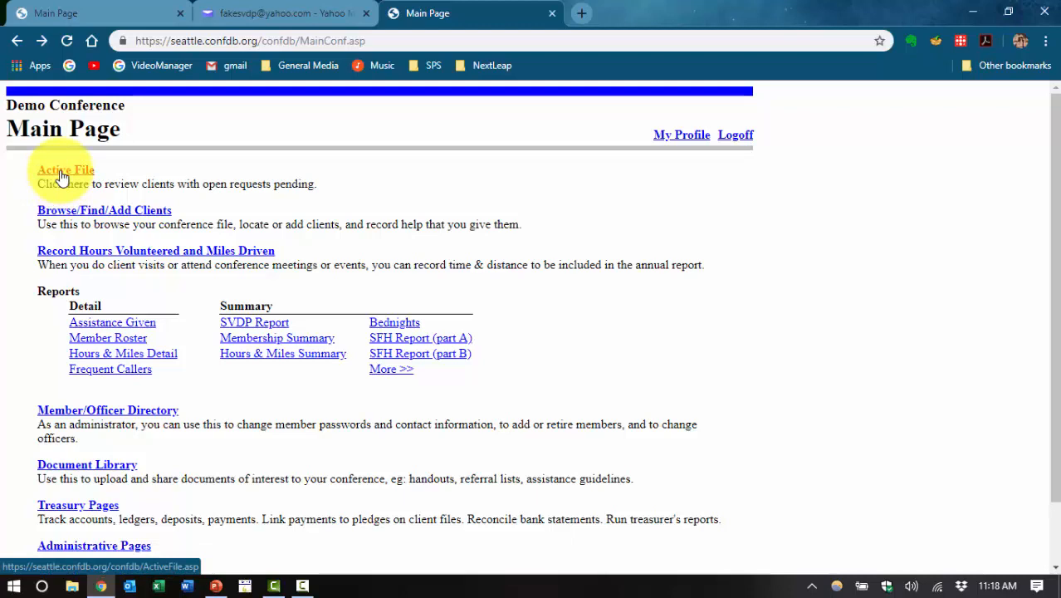
Open the Active File listing six open cases and select Mickey Mouse.
click(66, 169)
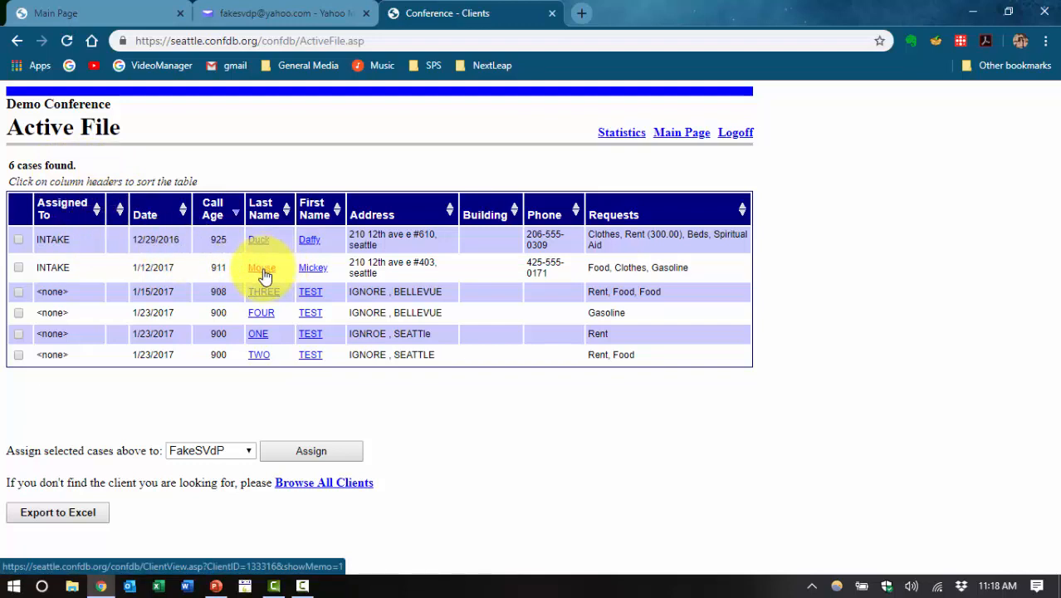
click(261, 268)
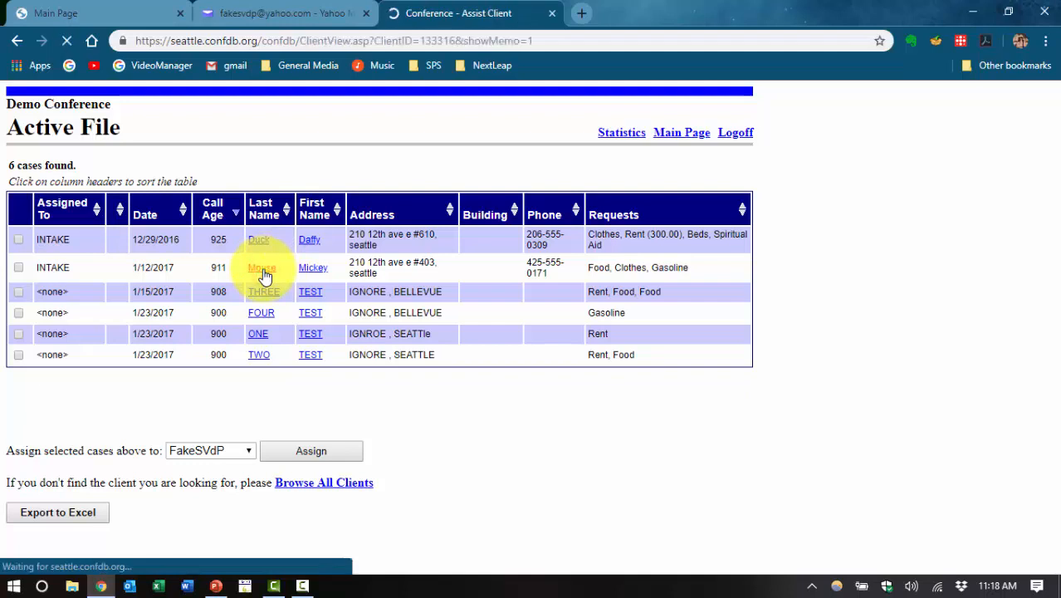
Open the client file for 'Mouse' and scroll through his contact details and requests.
click(262, 268)
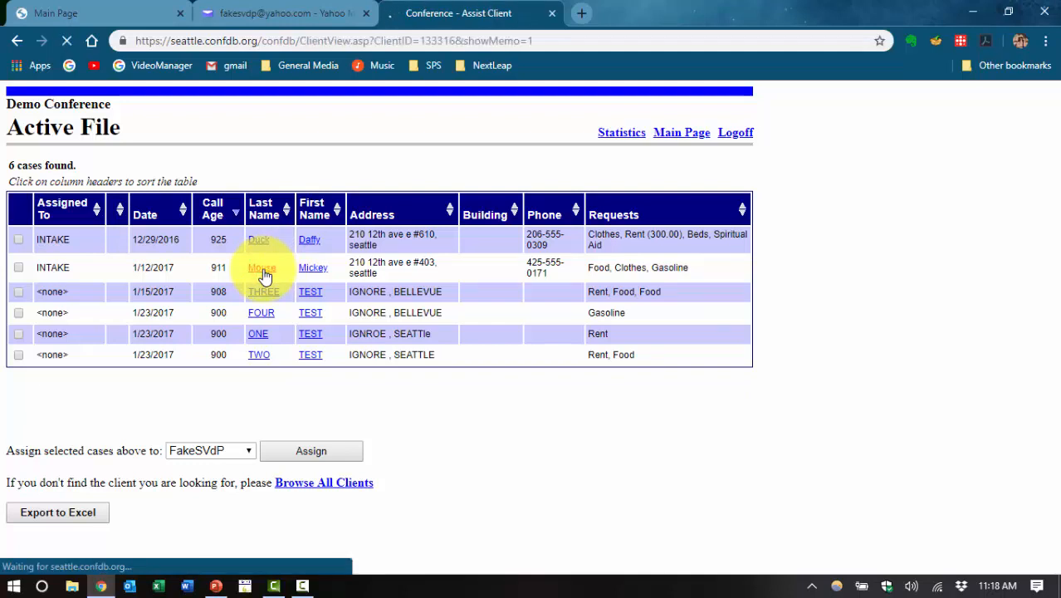
click(262, 267)
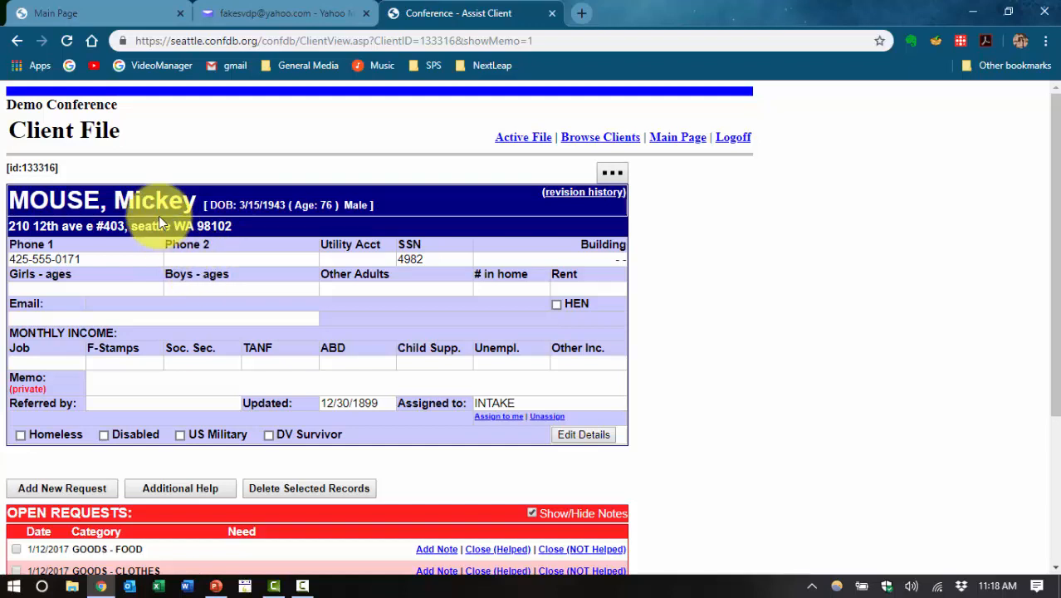
mouse_move(211, 352)
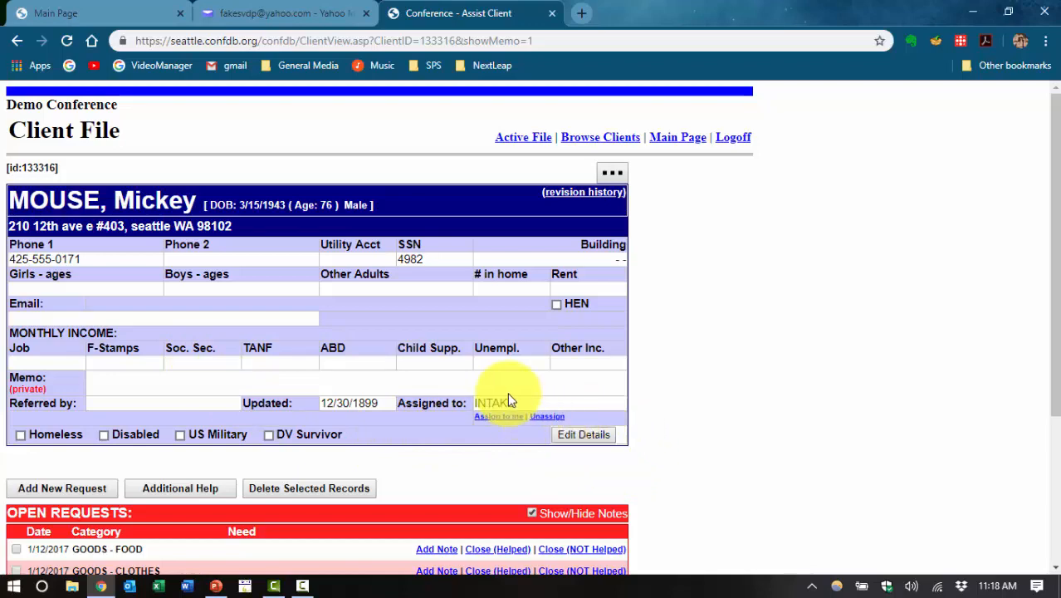
scroll(down, 3)
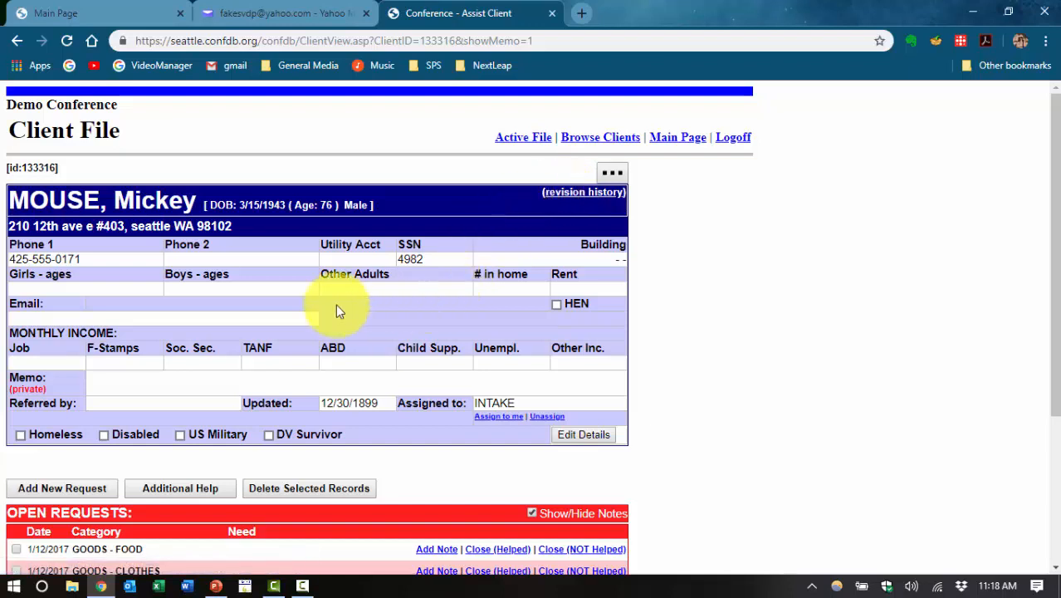
mouse_move(153, 291)
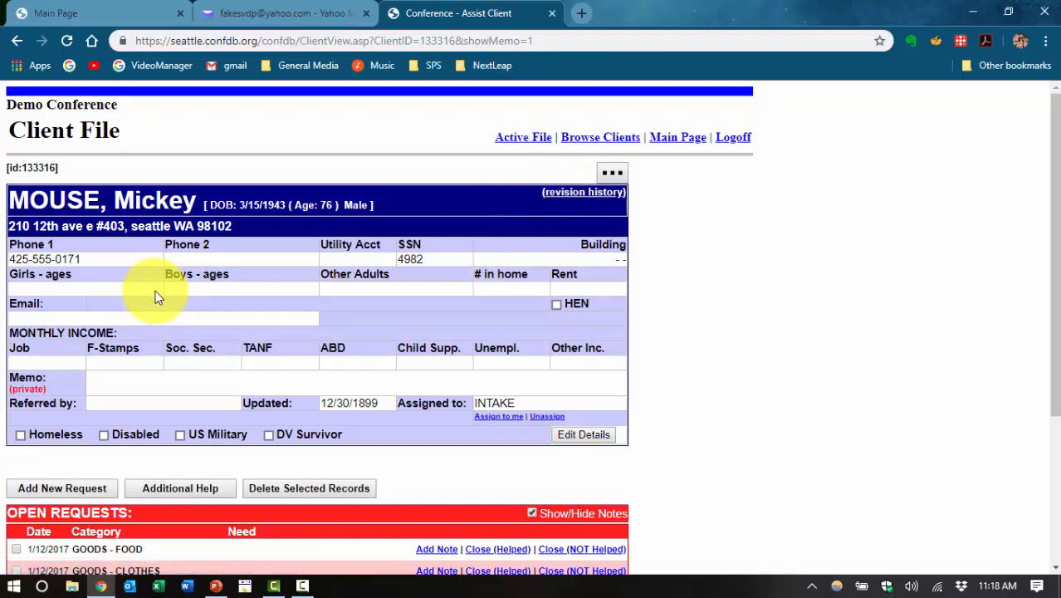
Scroll to the food, clothes and gasoline requests and the assistance history.
scroll(down, 3)
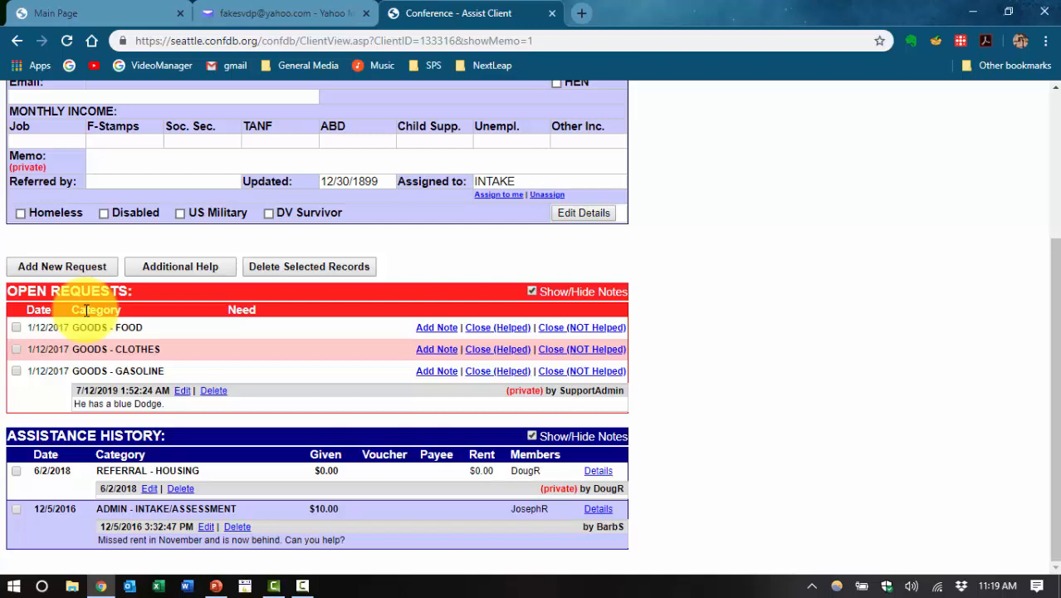
mouse_move(170, 343)
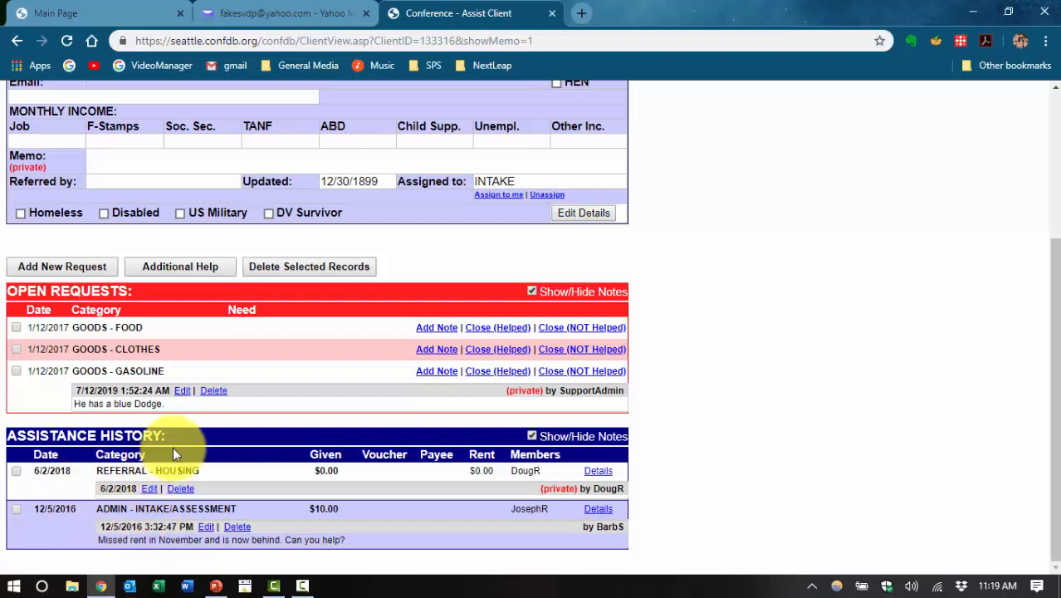
mouse_move(186, 446)
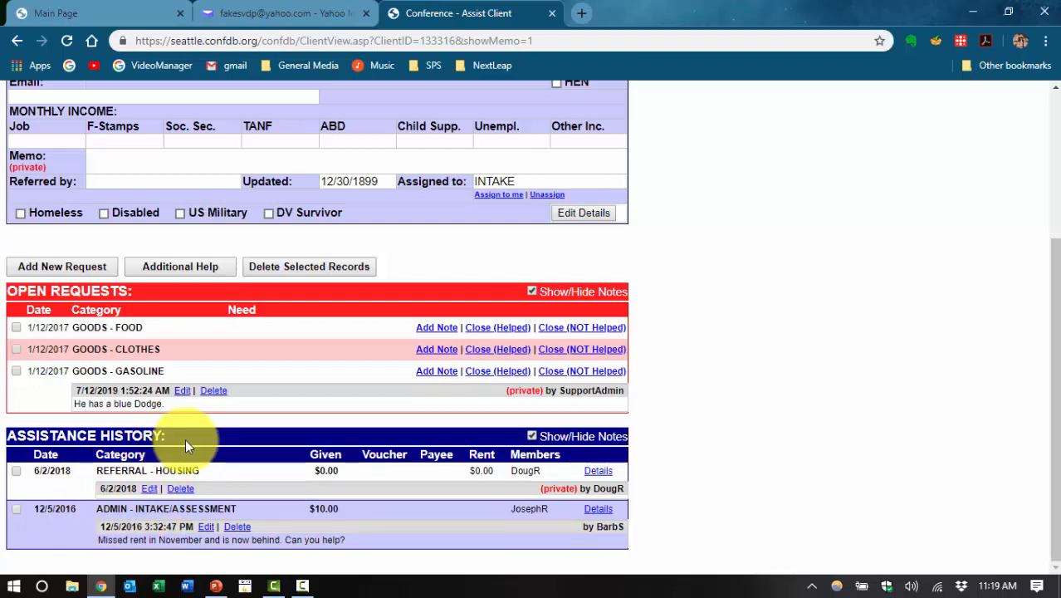
mouse_move(222, 488)
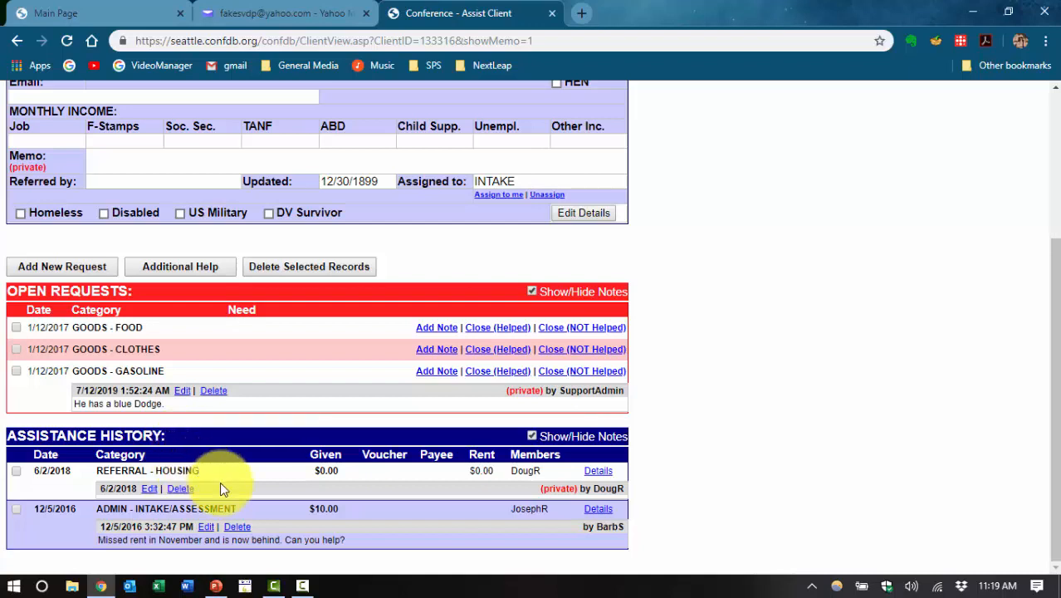